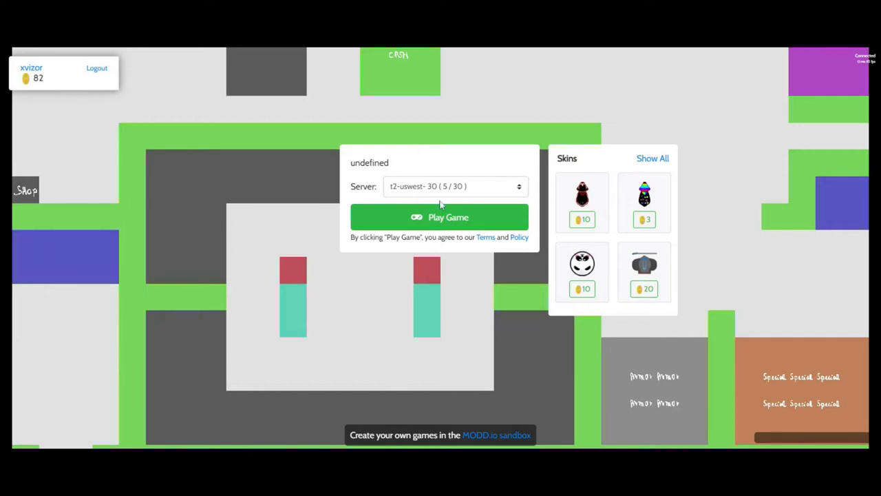
Step: Join the brawler game on the t2-uswest server
click(440, 216)
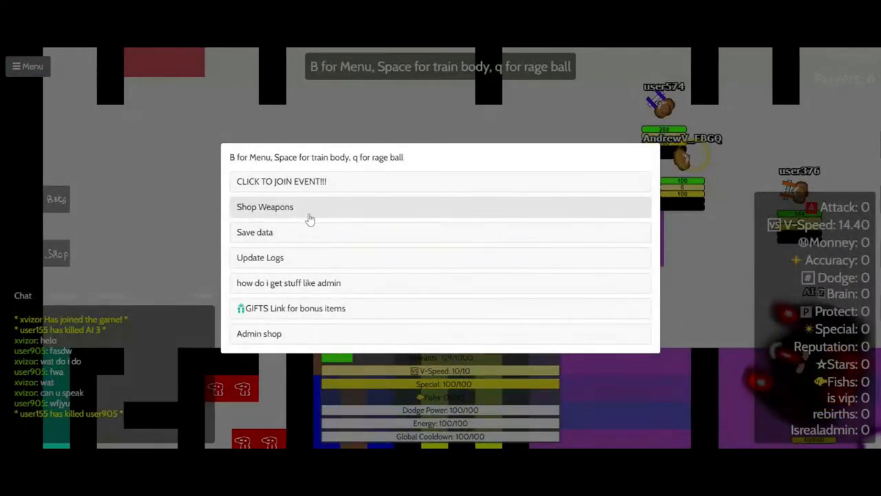
Step: Buy the Train Strength x1 item from the weapons shop
click(265, 207)
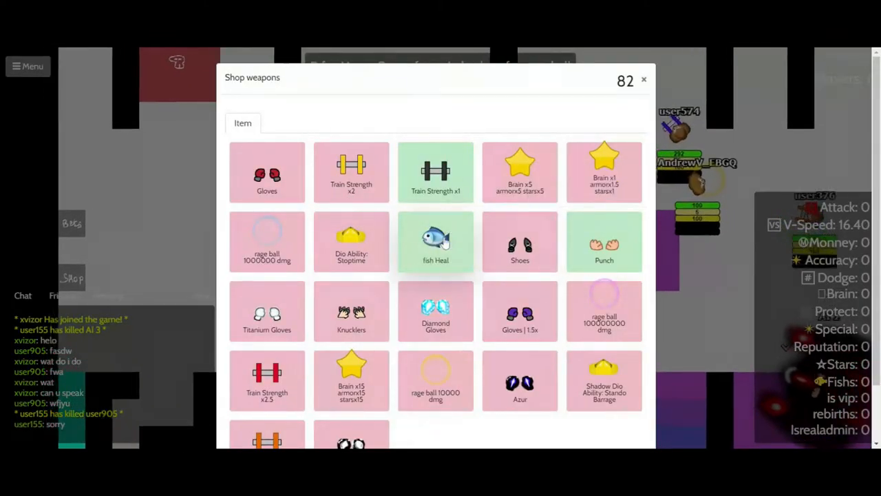
click(643, 79)
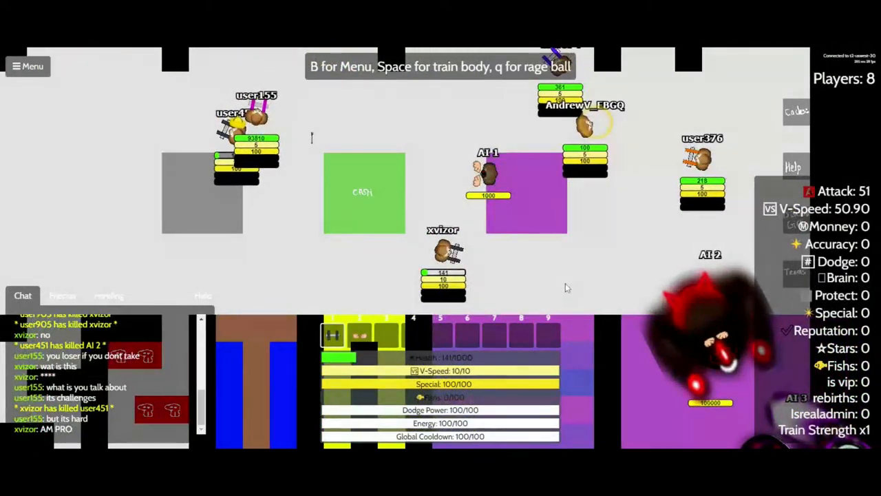
Step: Reopen the weapons shop from the B menu and scroll through all its items
key(b)
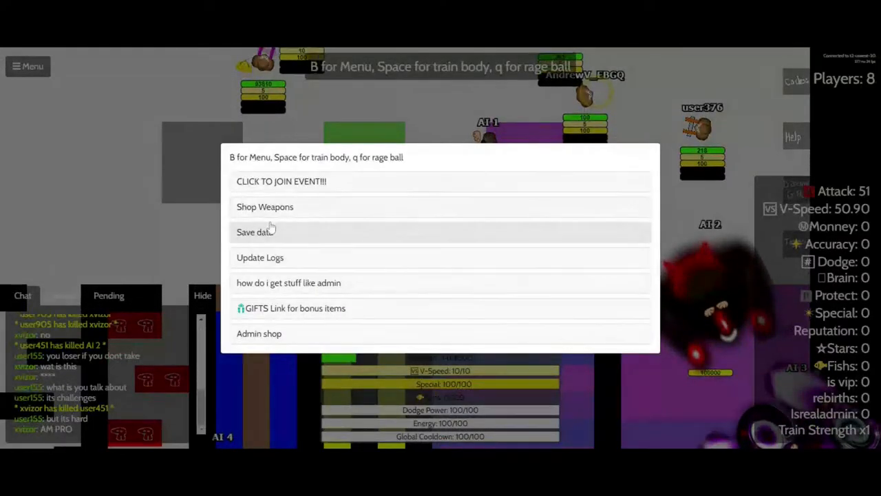
click(265, 206)
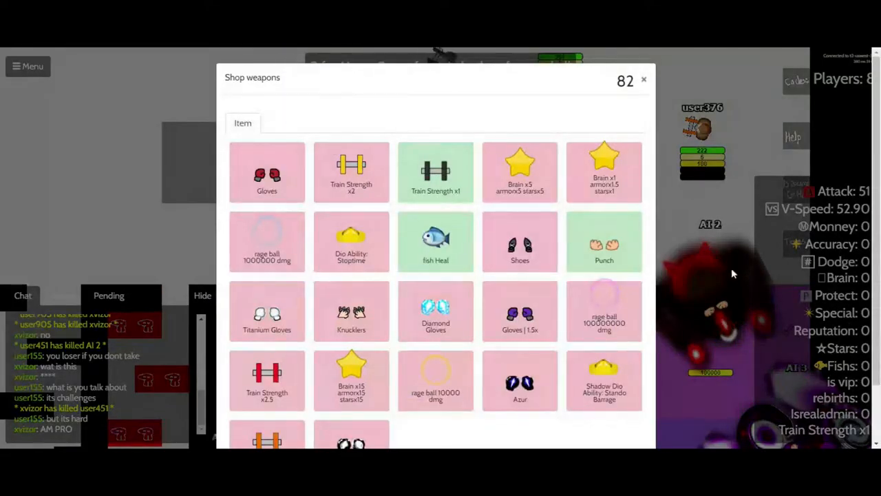
scroll(down, 3)
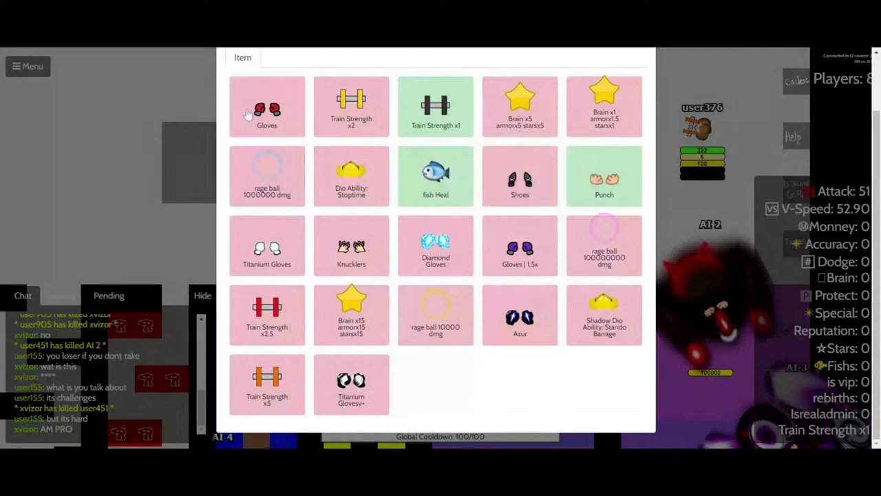
mouse_move(186, 265)
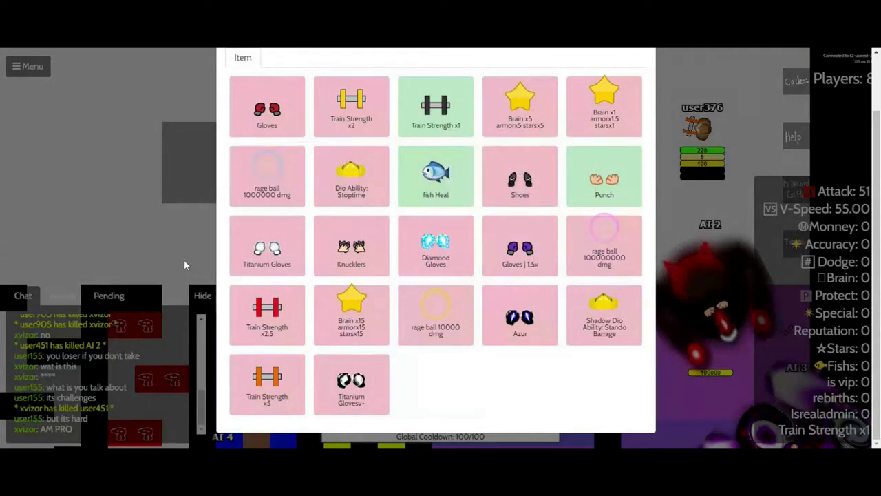
mouse_move(674, 278)
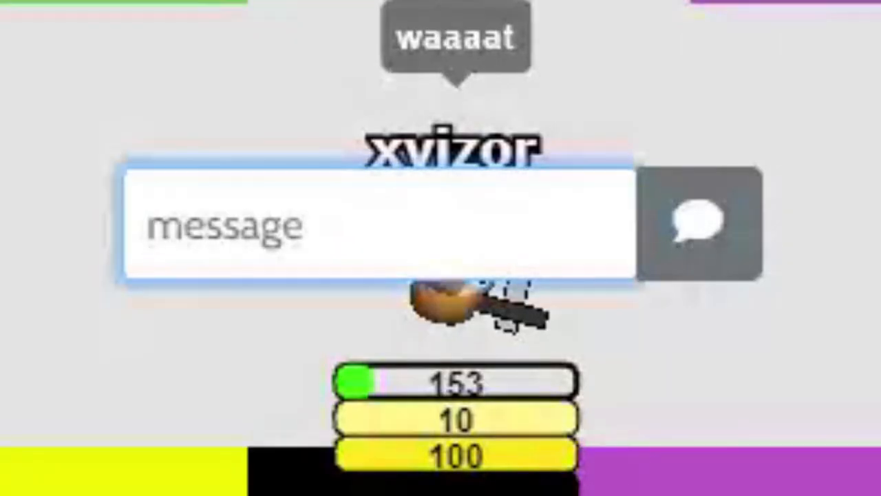
Step: Post chat messages 'so expens...' and 'how get m...' to other players
text(so expens)
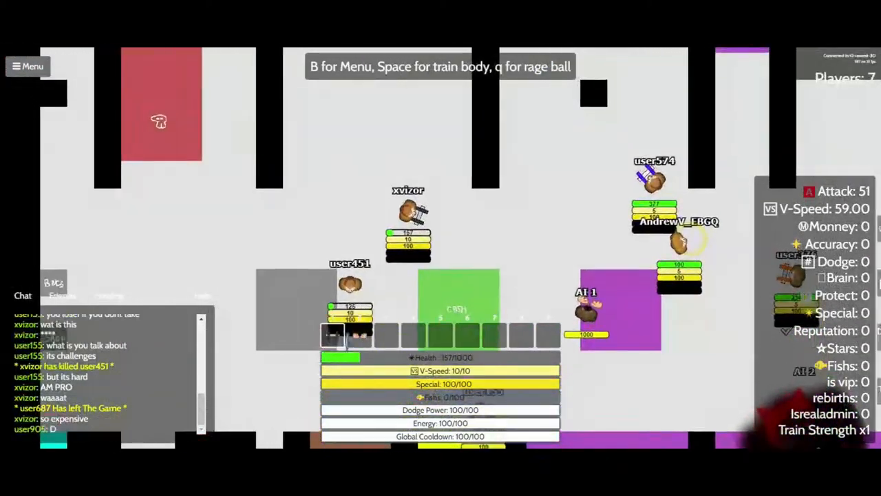
text(how get m)
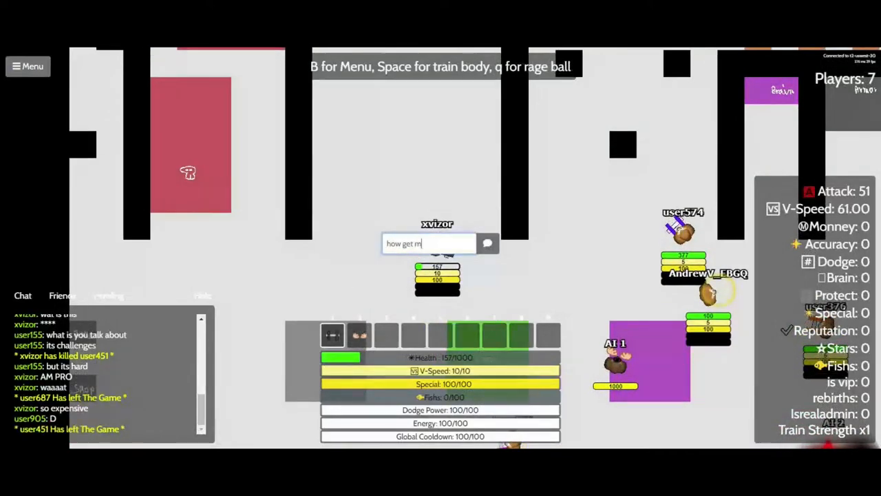
key(Return)
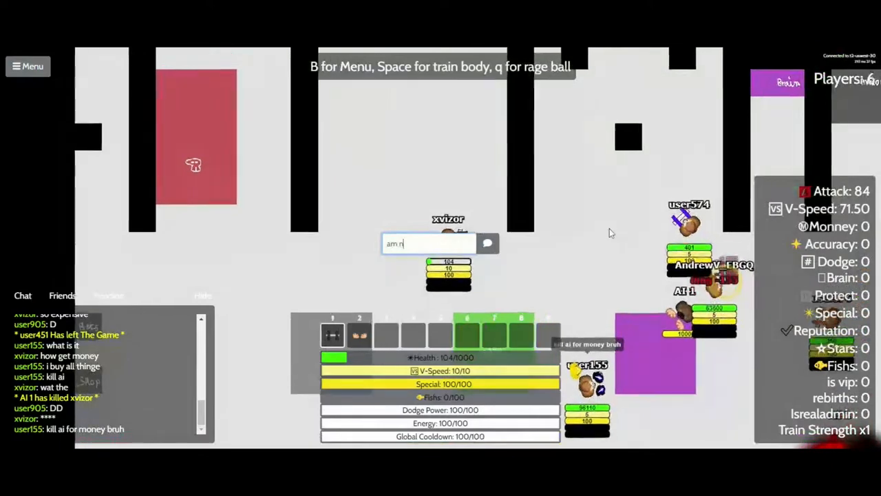
Step: Tell the chat 'am need more strength', then type 'wat'
text(eed more stre)
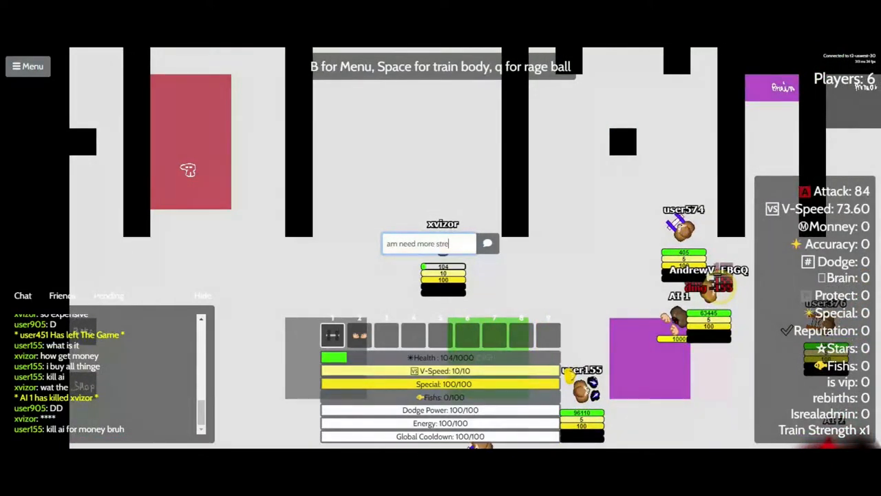
key(Return)
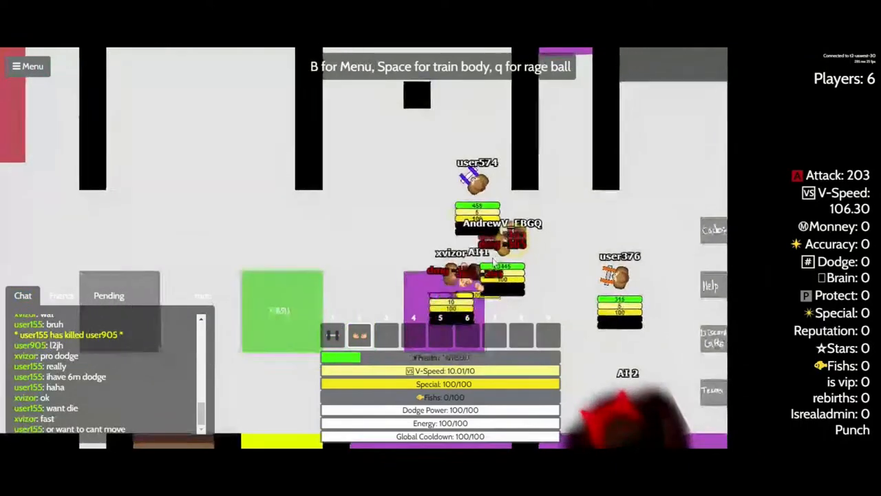
text(wat)
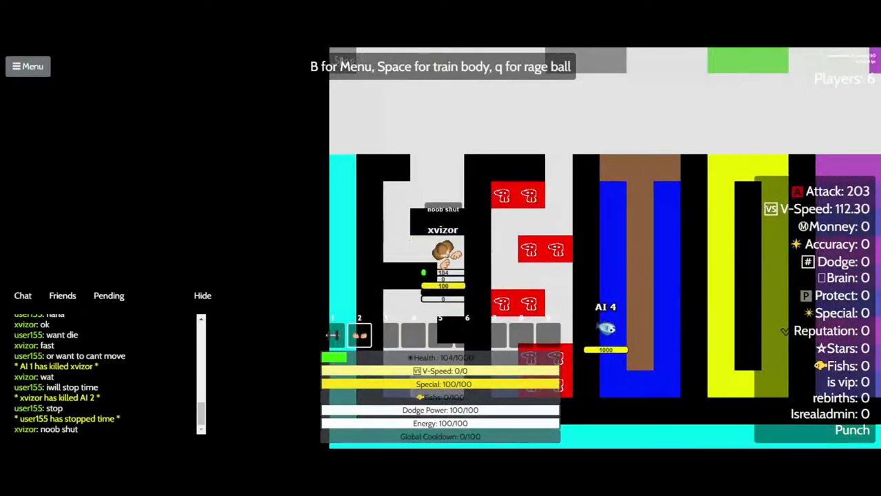
Step: Reply 'WAT THE' and 'you cant stop' in chat while time is stopped
text(WA)
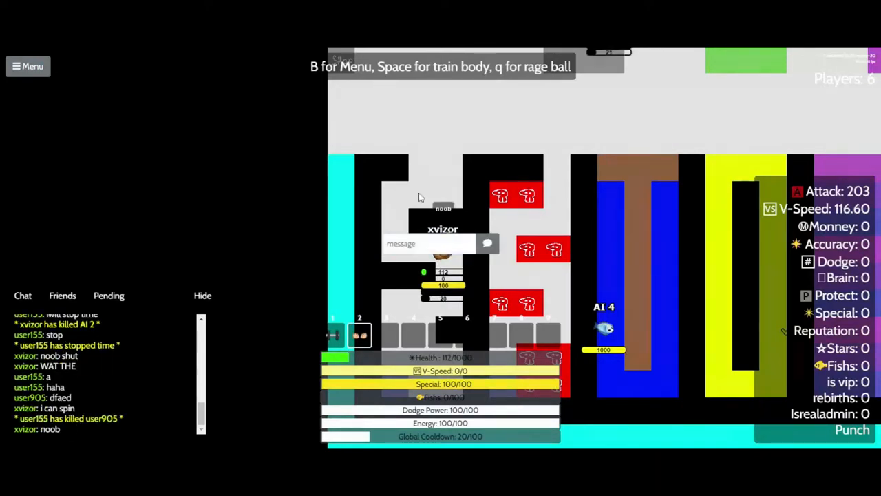
text(you cant st)
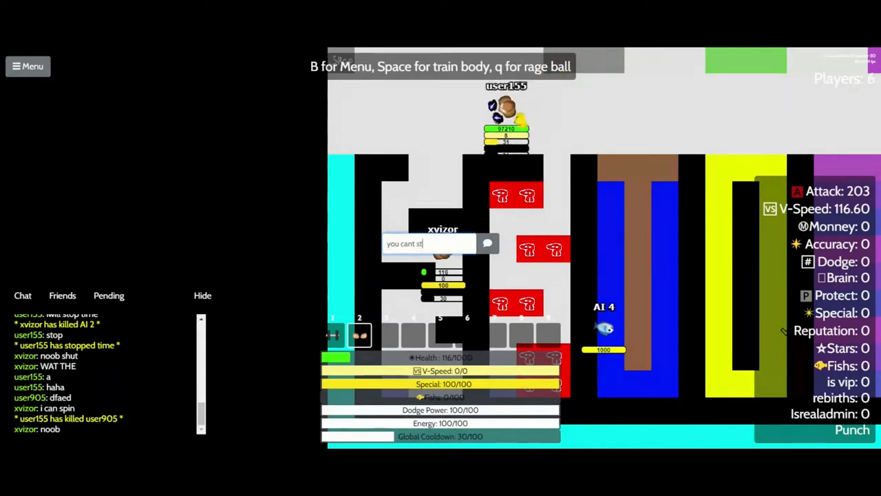
key(Return)
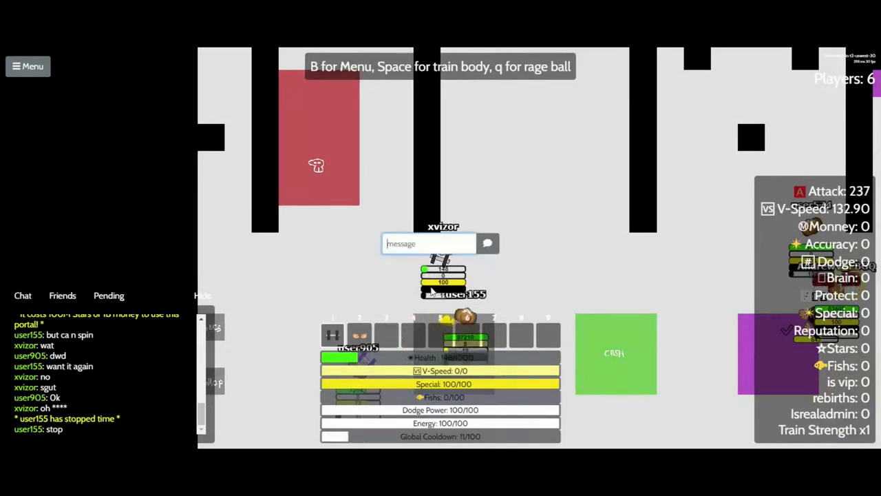
Step: Type the chat reply 'i can g...' while training in the arena
text(i can g)
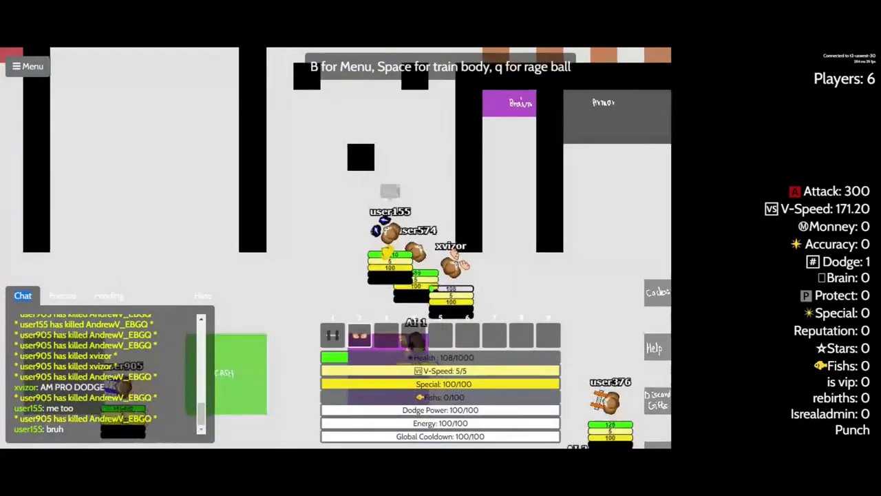
mouse_move(447, 186)
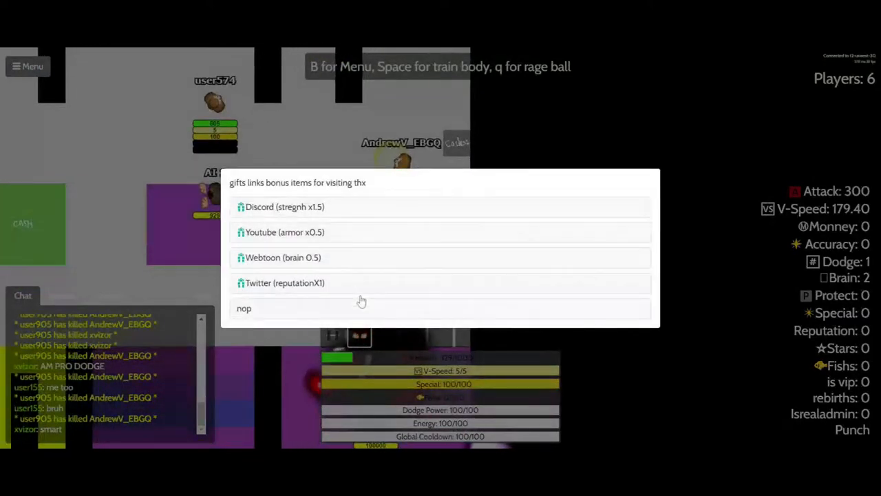
Step: Dismiss the gift links dialog with 'nop', claiming nothing
click(244, 308)
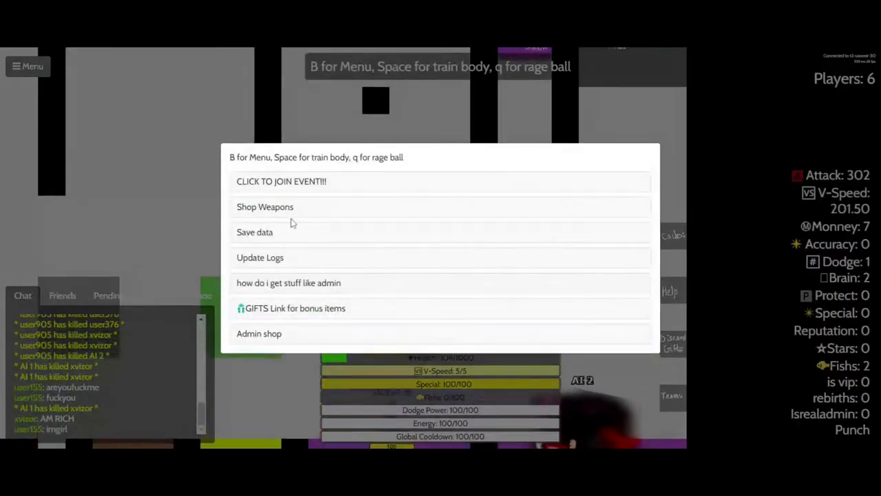
Step: Send 'more rich than elon musk' to chat, then type 'i have' and 'OH'
click(265, 206)
text(more rich tah)
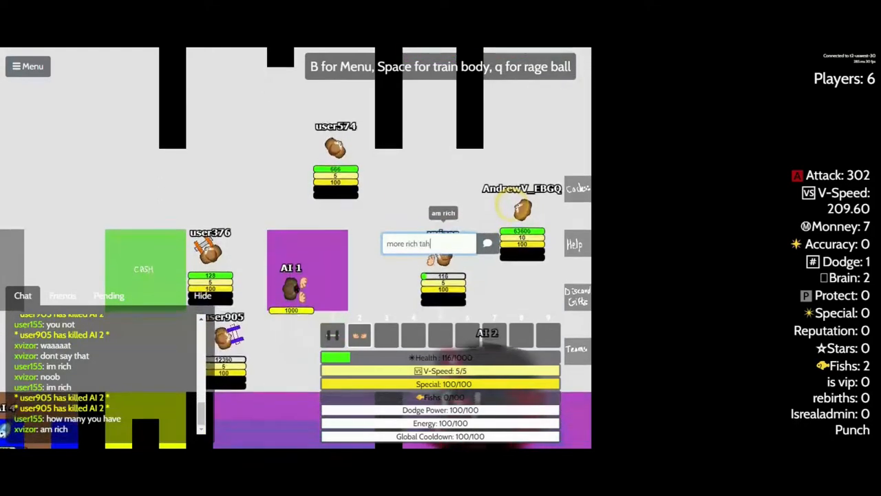
text(than elon m)
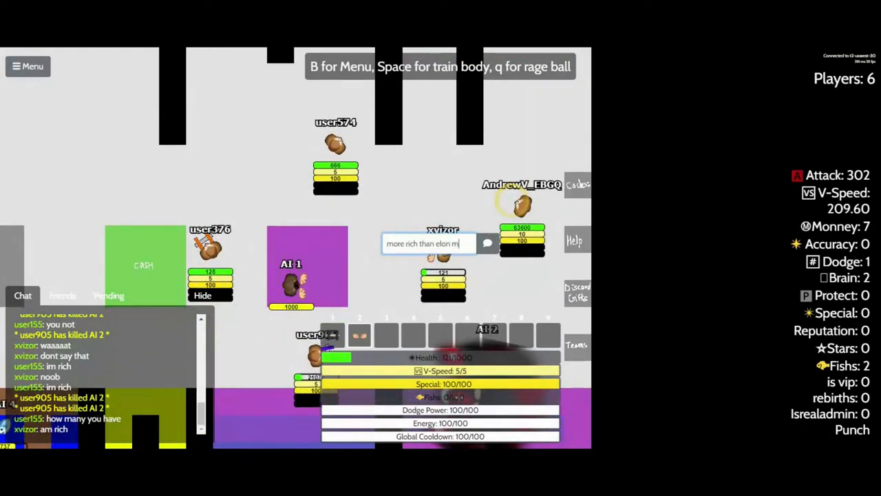
key(Return)
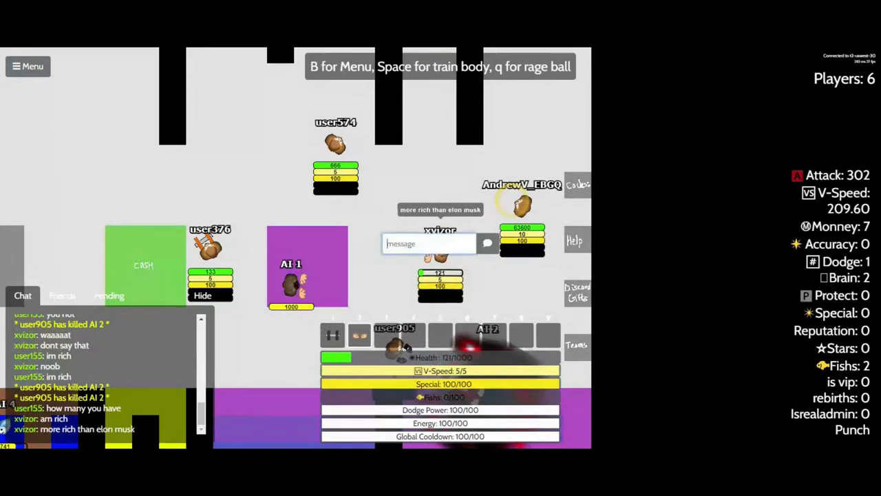
text(i have)
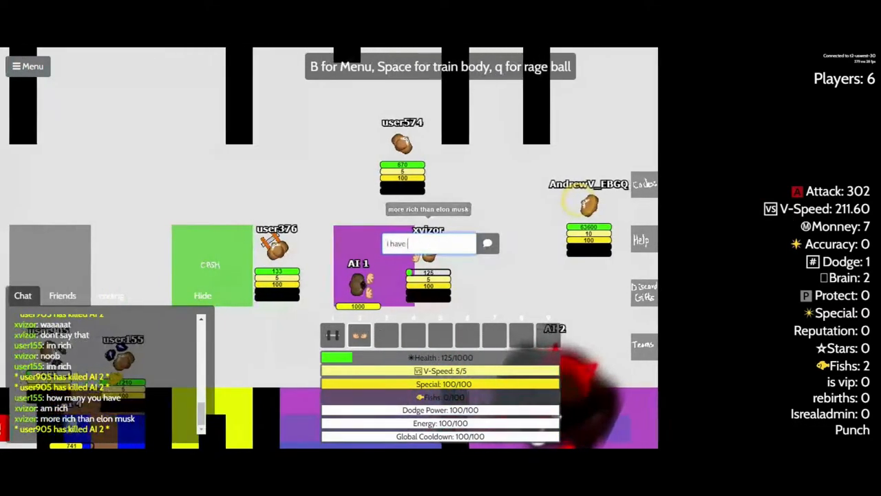
text(OH)
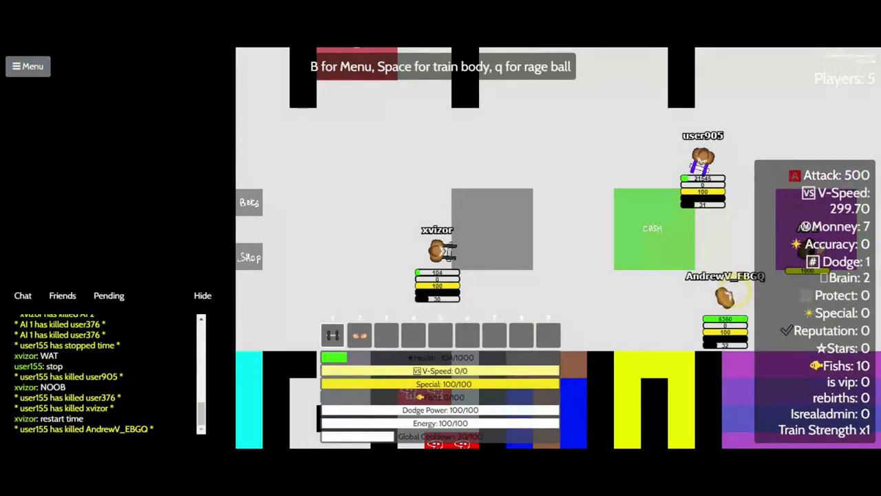
Step: Type 'or' in chat while training attack toward 546
text(or)
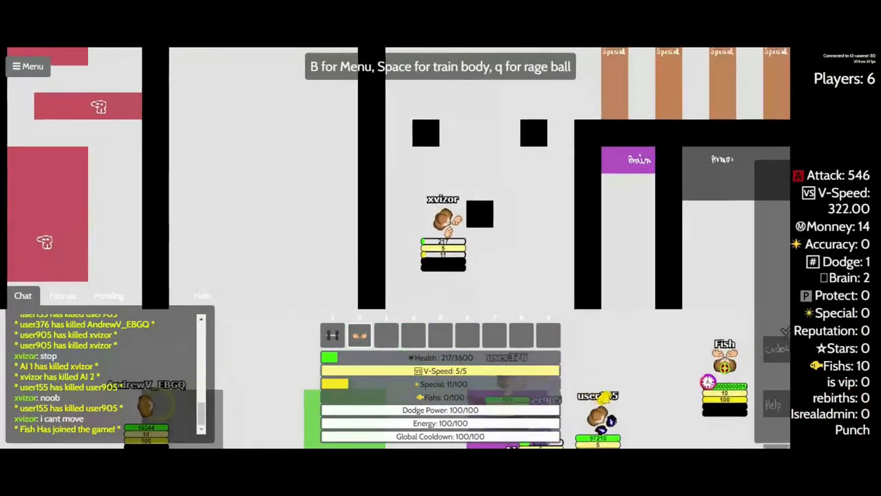
Step: Send 'AM TRAIN' and the follow-up 'am more stronk' to chat
text(AM TRAIN)
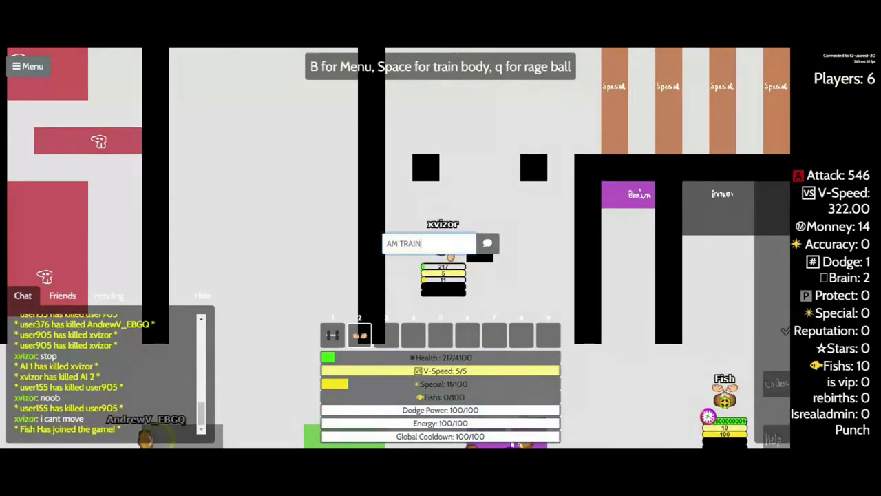
key(Return)
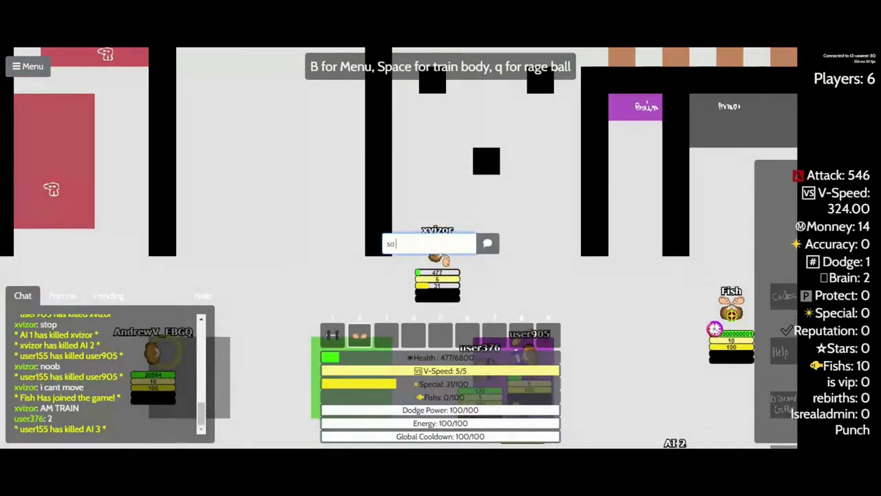
key(Return)
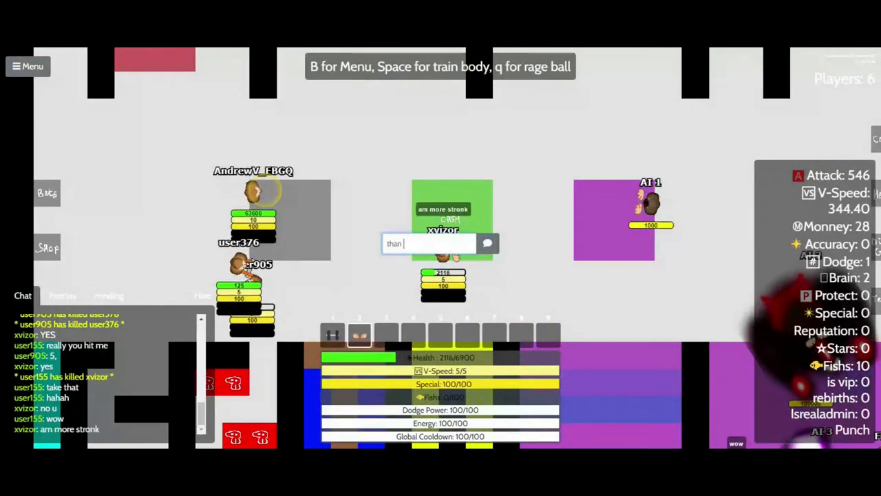
Step: Send the chat message and start typing 'you stael' while fighting
key(Return)
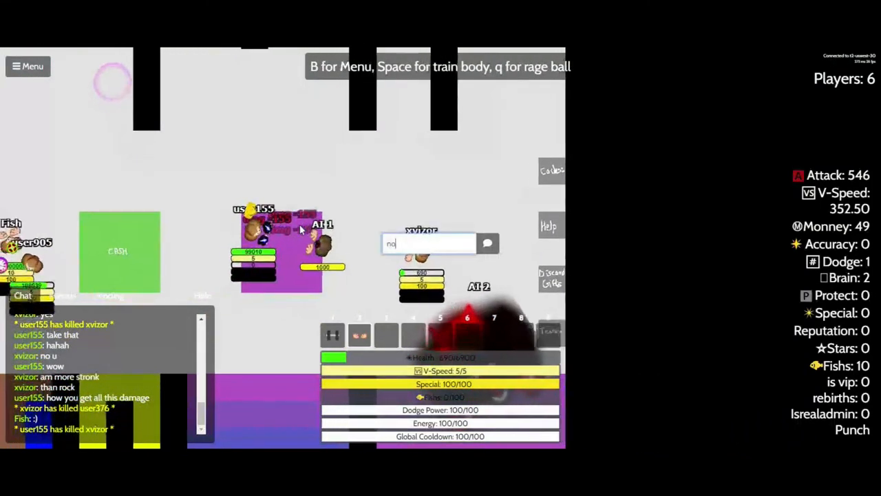
text(you stael)
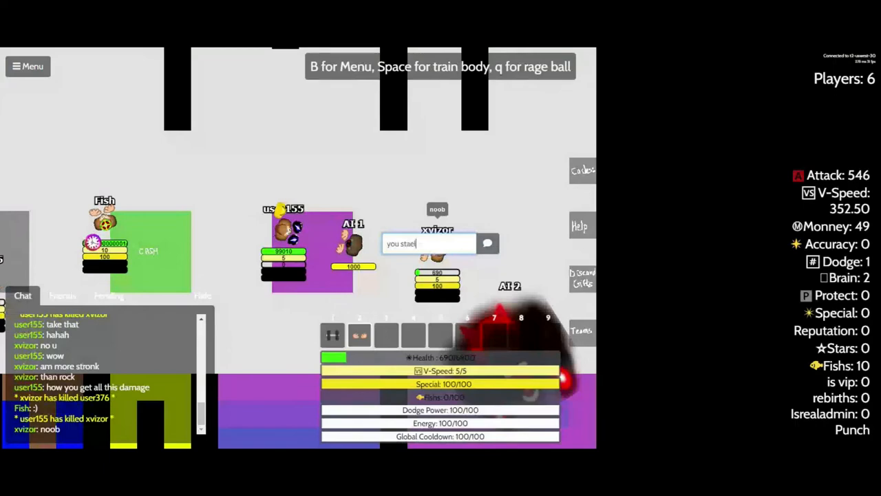